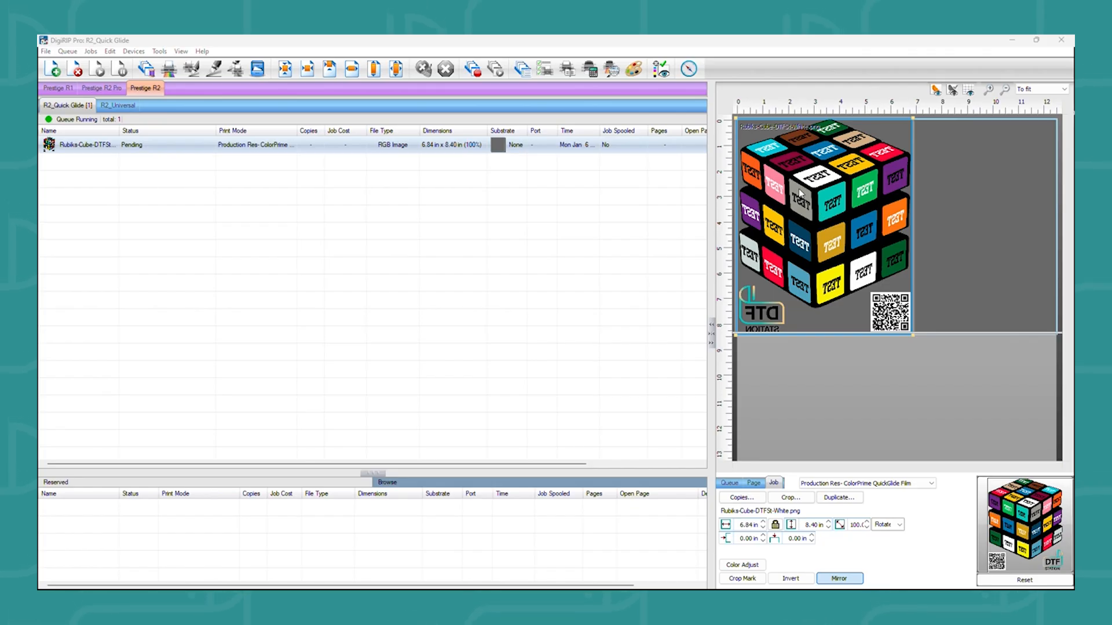
Bring up the job actions menu for the Rubiks-Cube-DTF image in the preview.
right_click(800, 191)
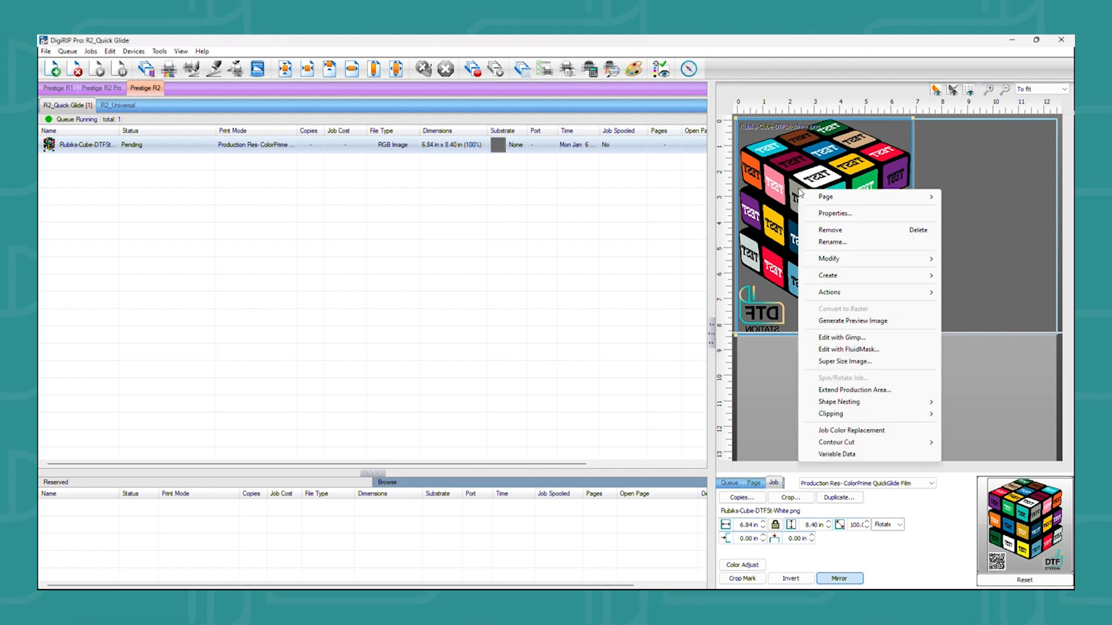
mouse_move(823, 369)
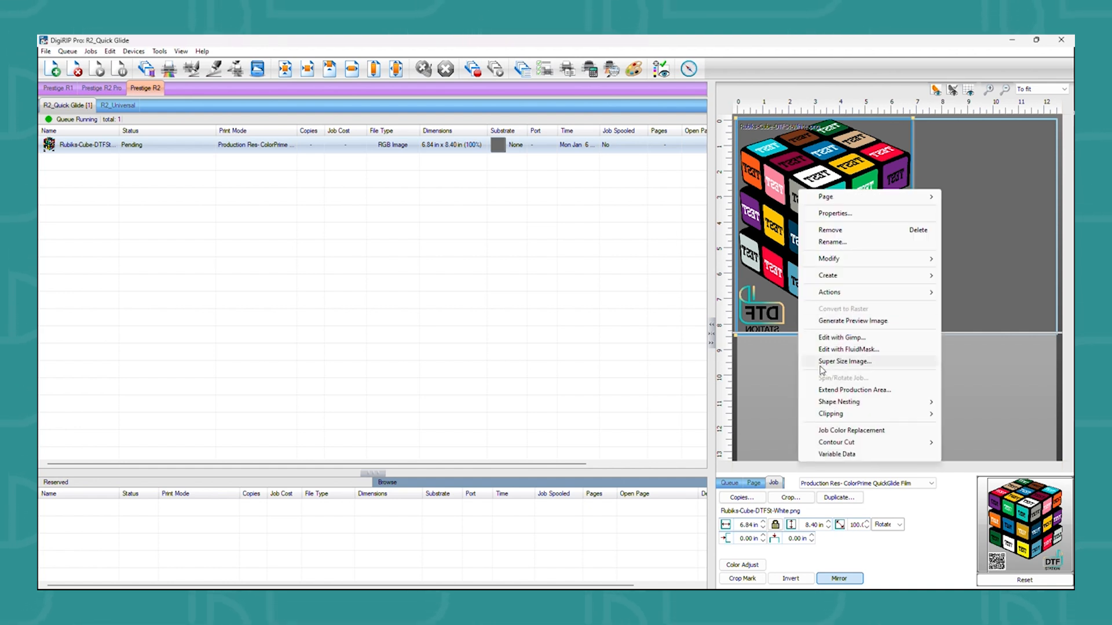
Open Super Size Image to see current resolution 300 and maximum 2408.
click(846, 362)
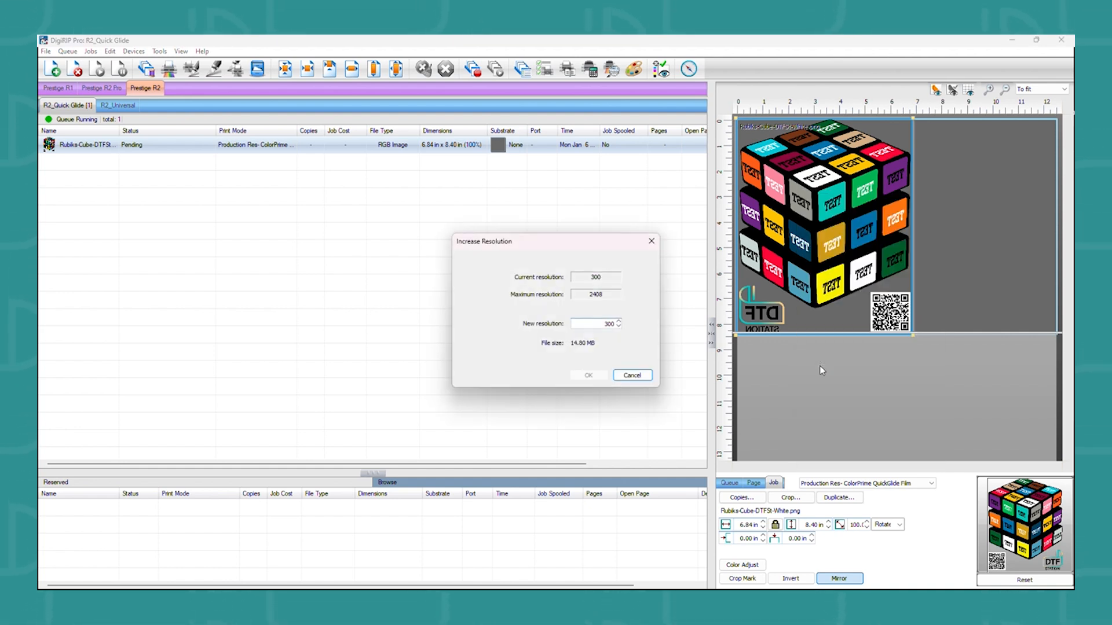
mouse_move(778, 347)
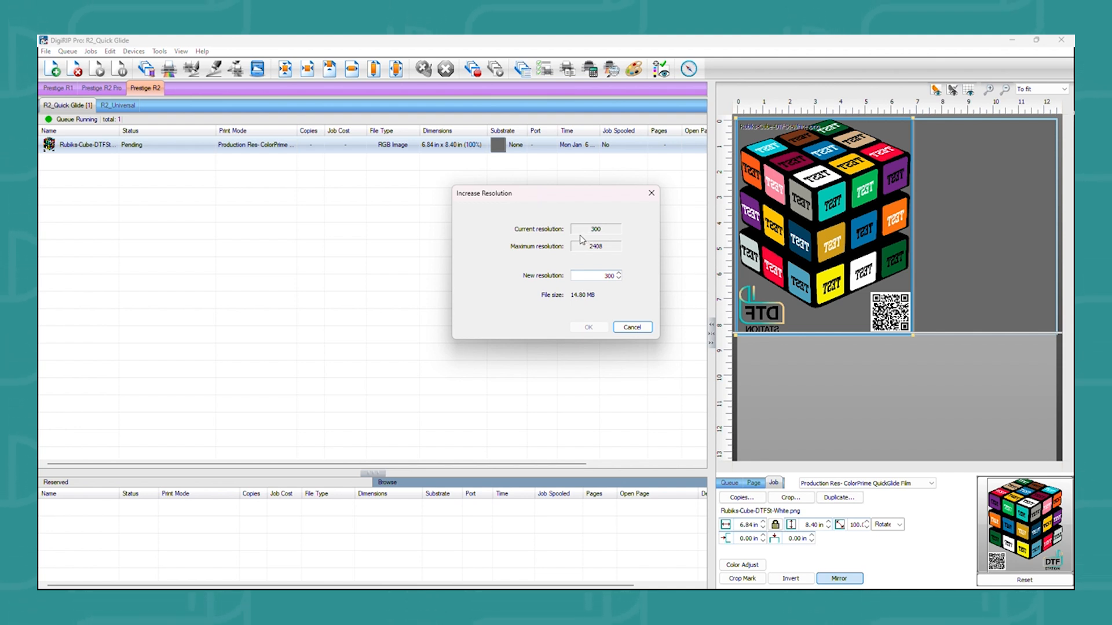
mouse_move(596, 232)
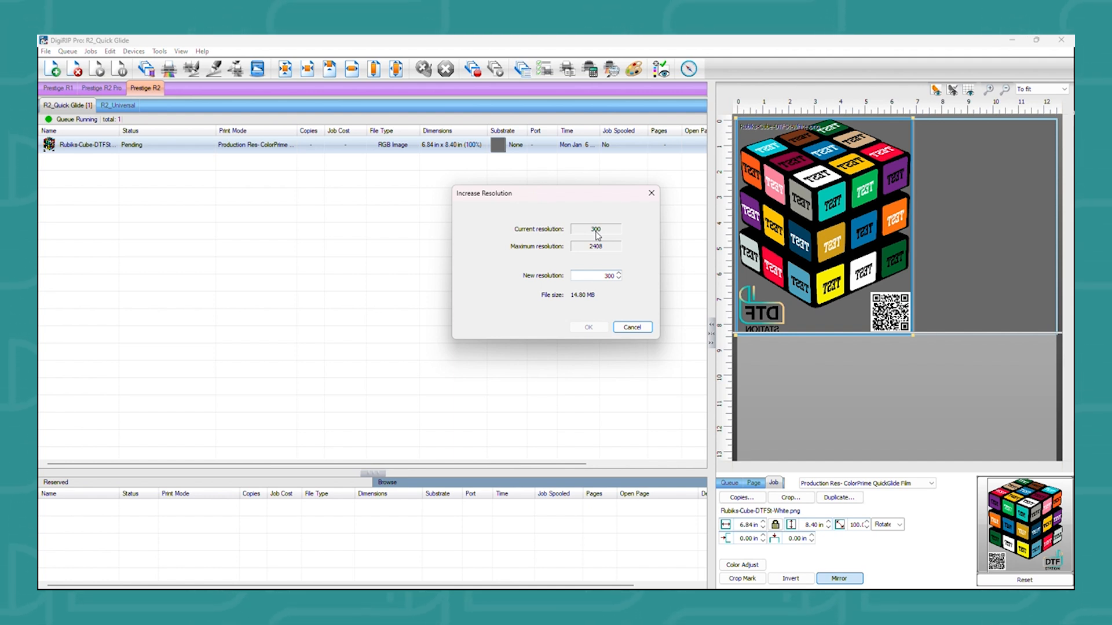
mouse_move(598, 245)
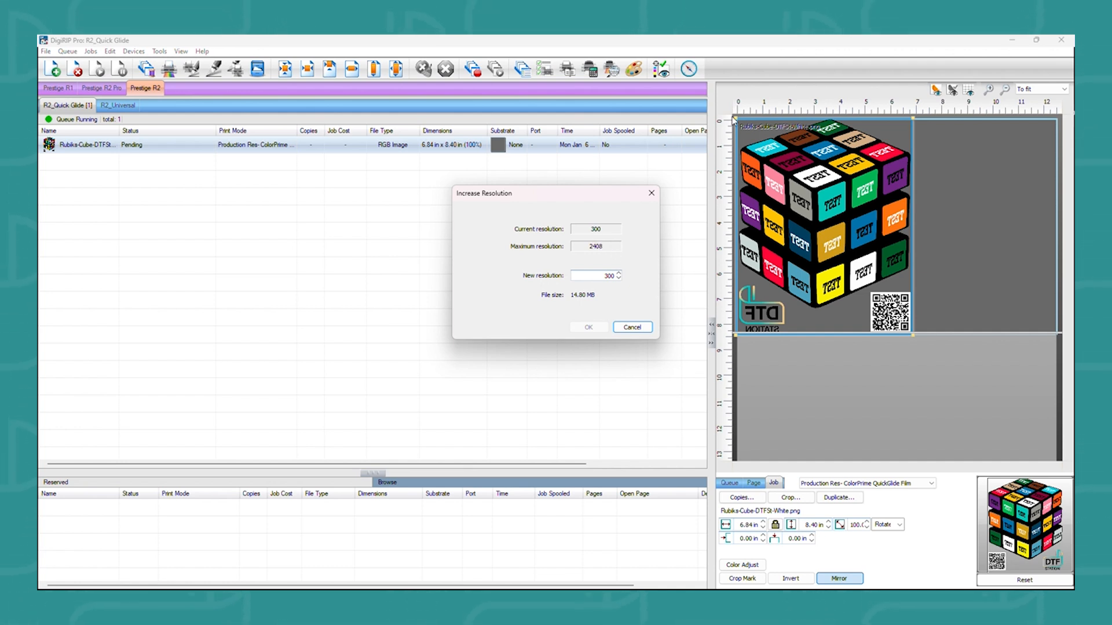
mouse_move(834, 356)
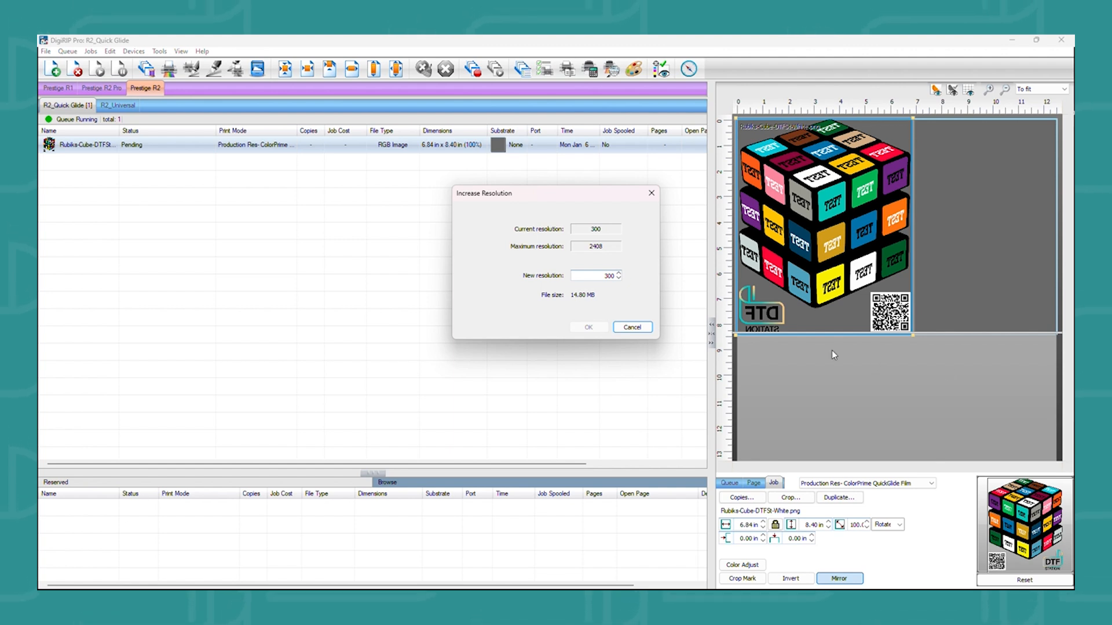
Cancel the Increase Resolution dialog without changing the resolution.
click(632, 327)
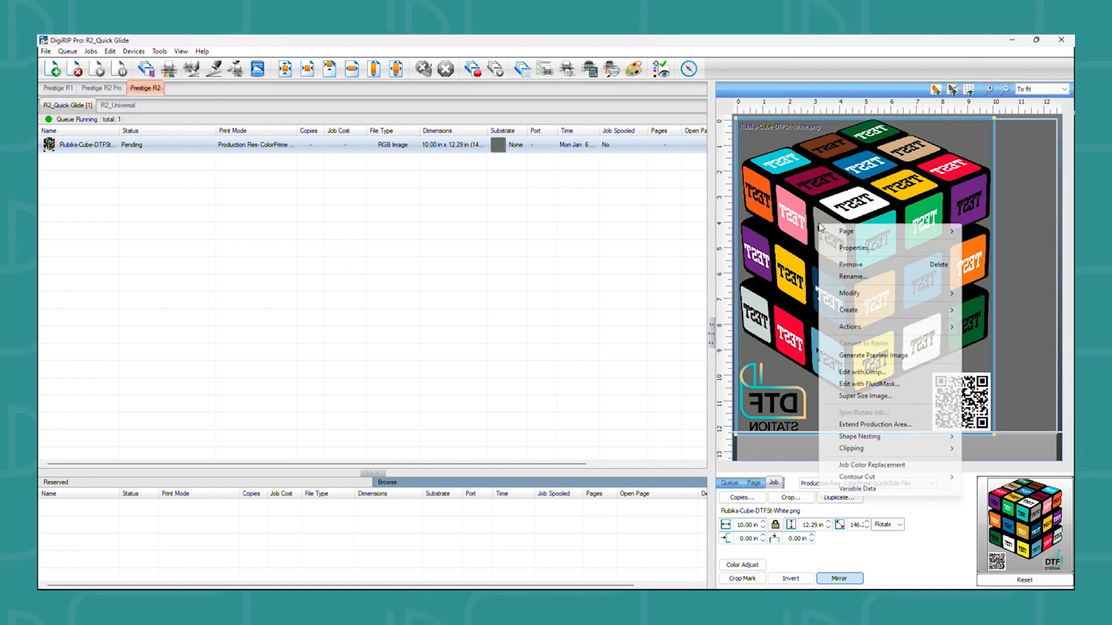
mouse_move(843, 400)
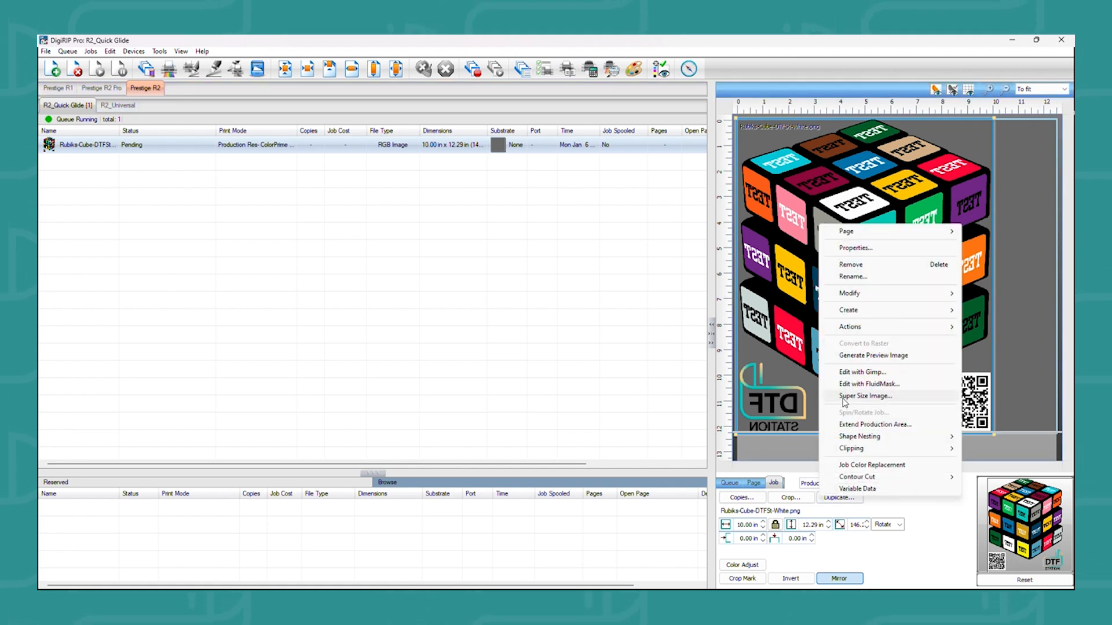
Reopen Super Size Image for the 10.00 × 12.29 in job and set new resolution to 300 (31.70 MB).
click(866, 396)
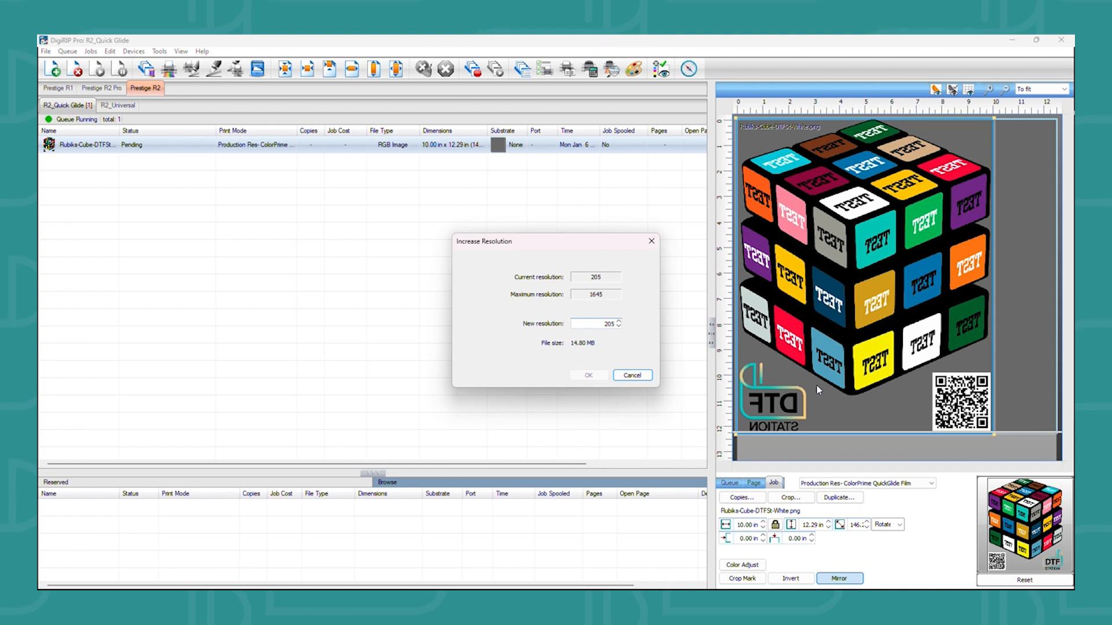
mouse_move(616, 299)
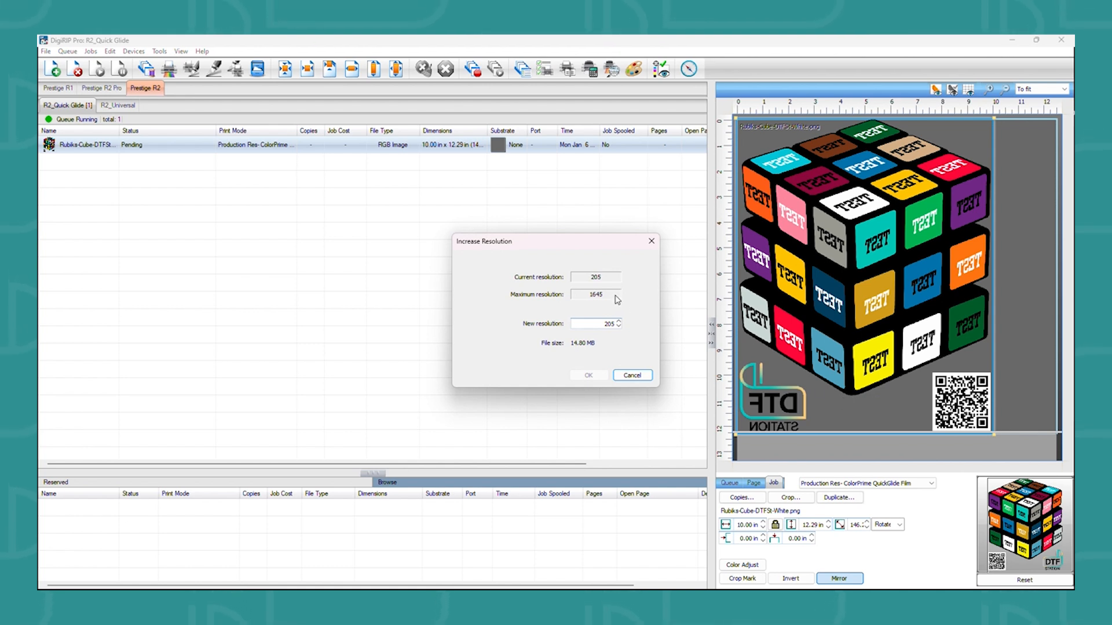
mouse_move(609, 284)
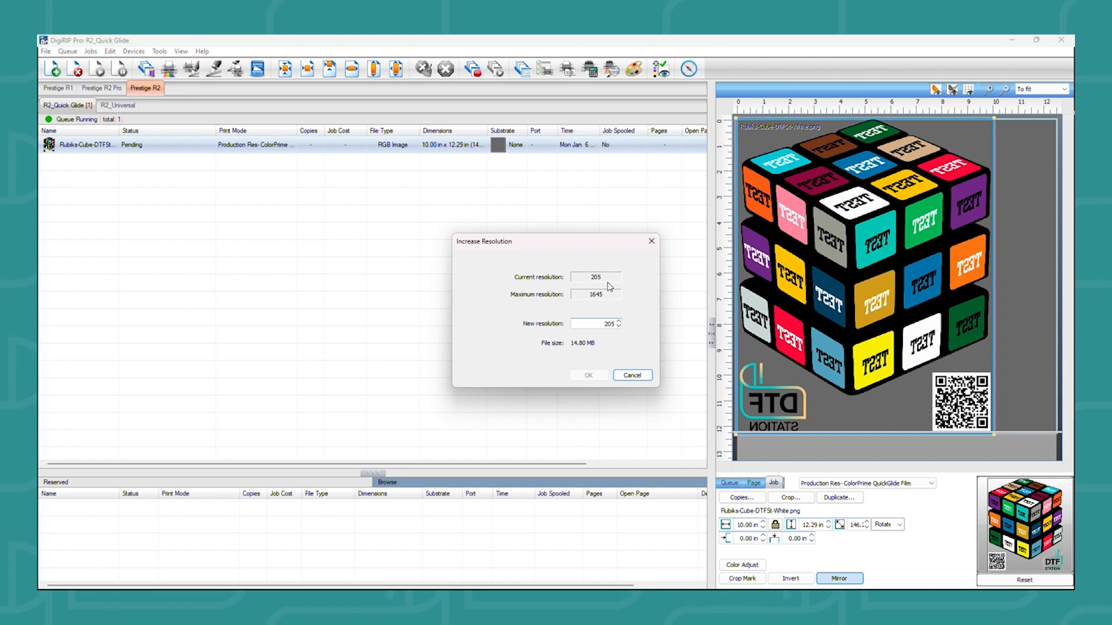
mouse_move(604, 283)
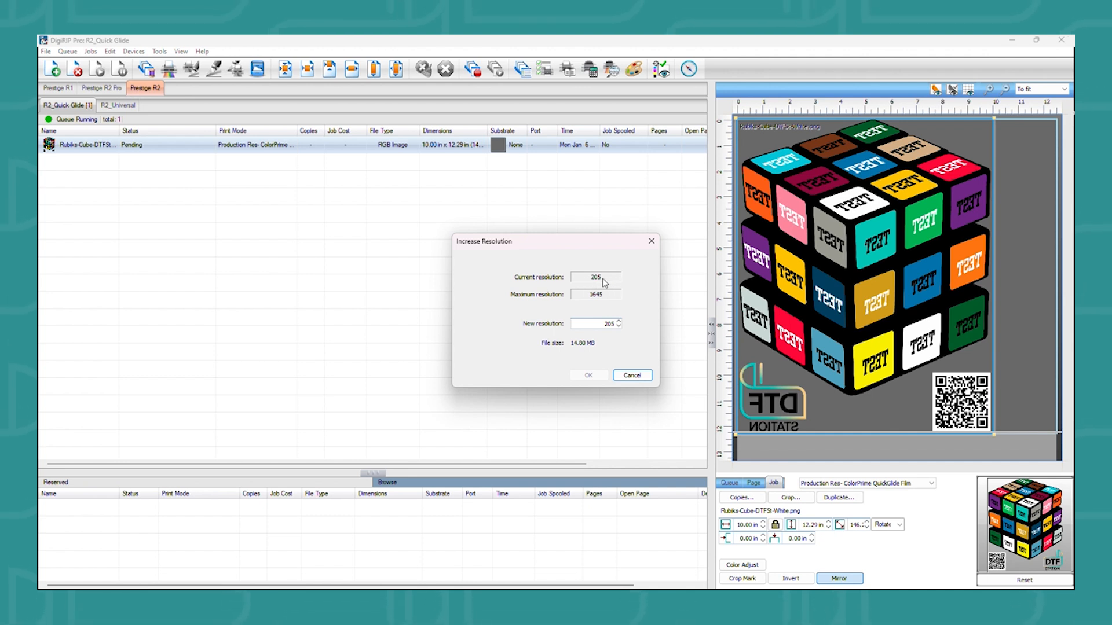
mouse_move(684, 325)
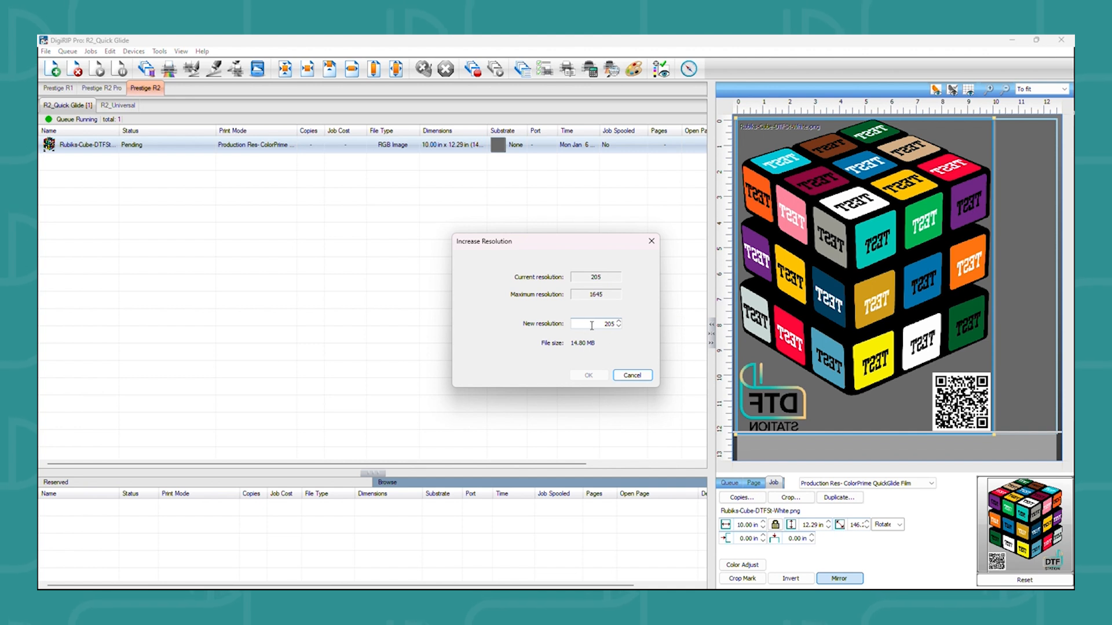
text(3)
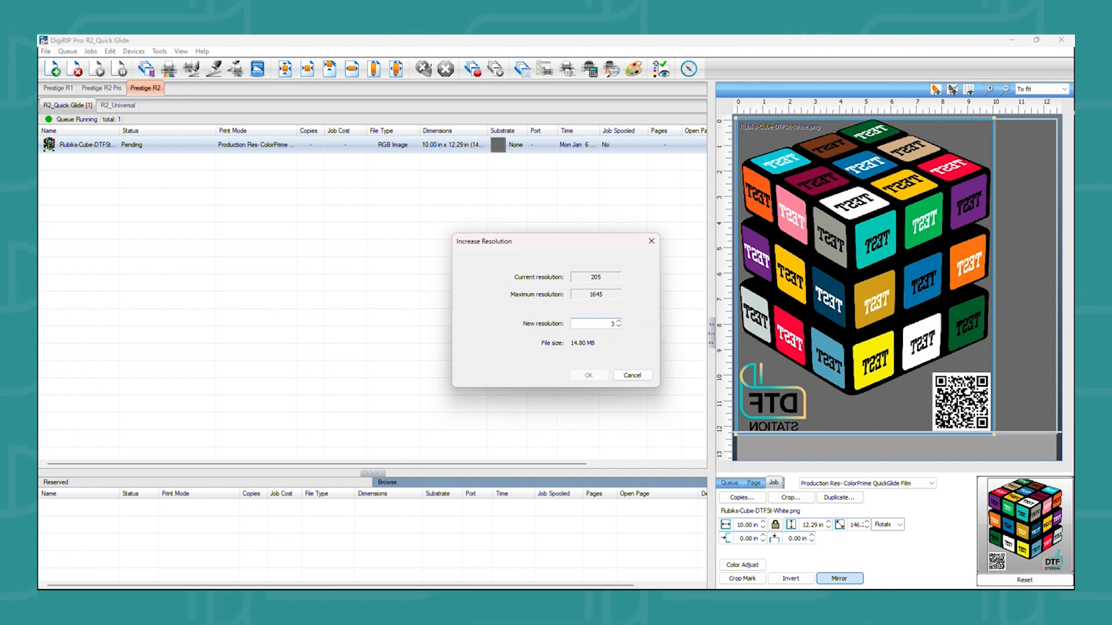
text(00)
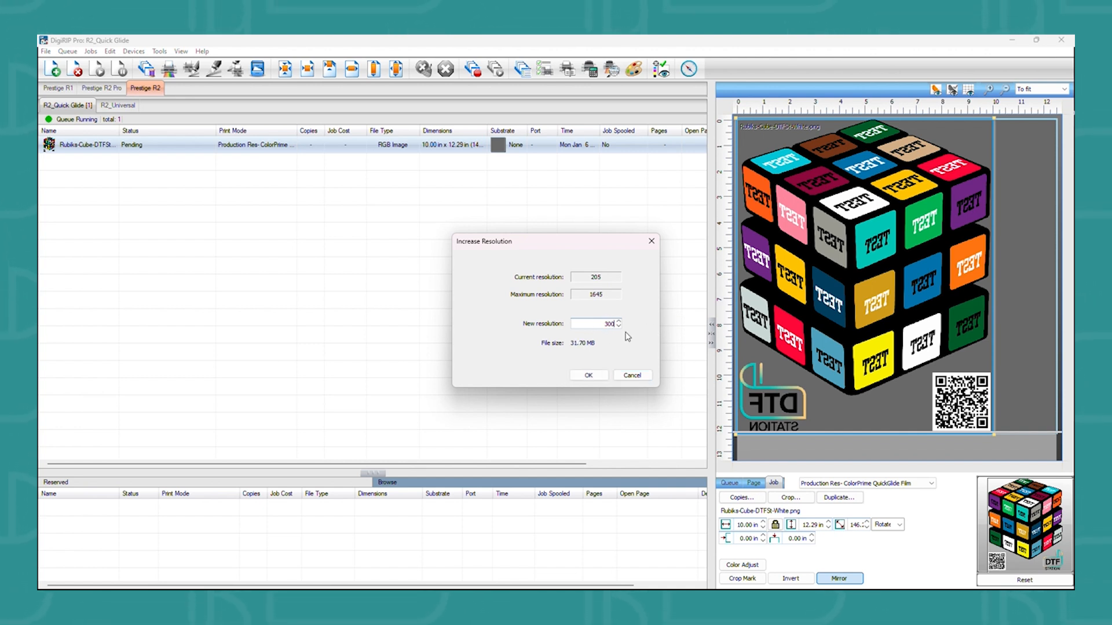
click(589, 376)
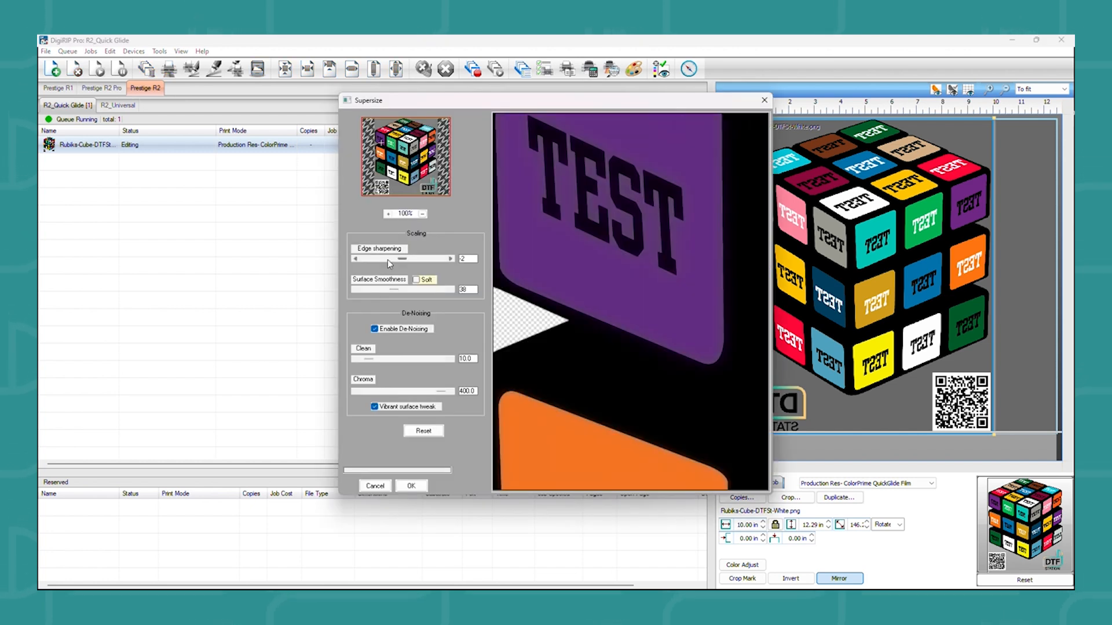
mouse_move(396, 264)
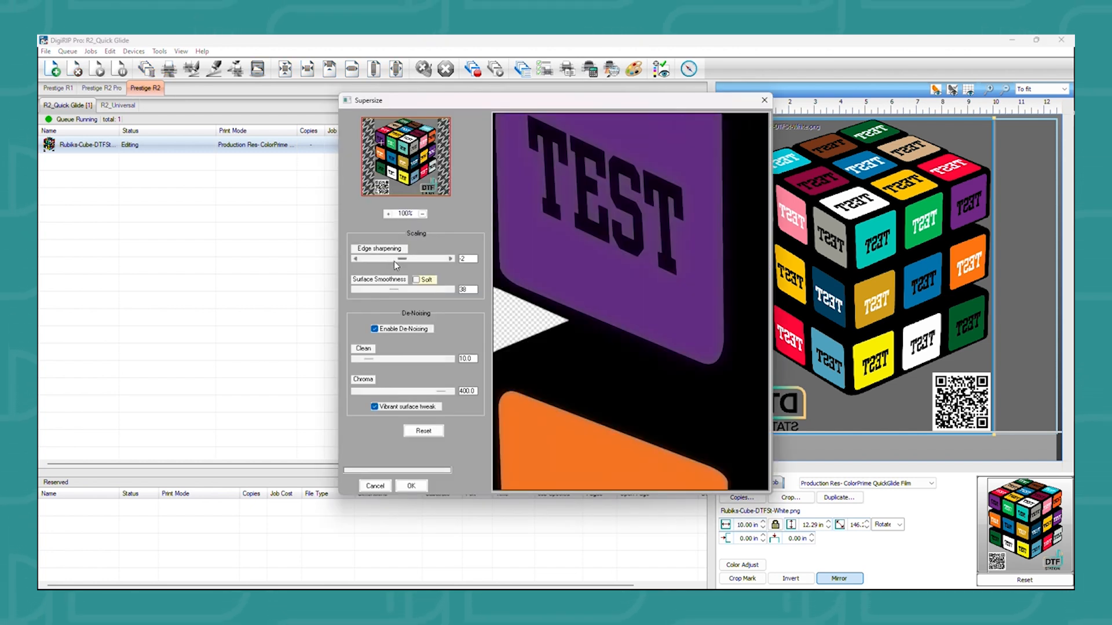
mouse_move(375, 287)
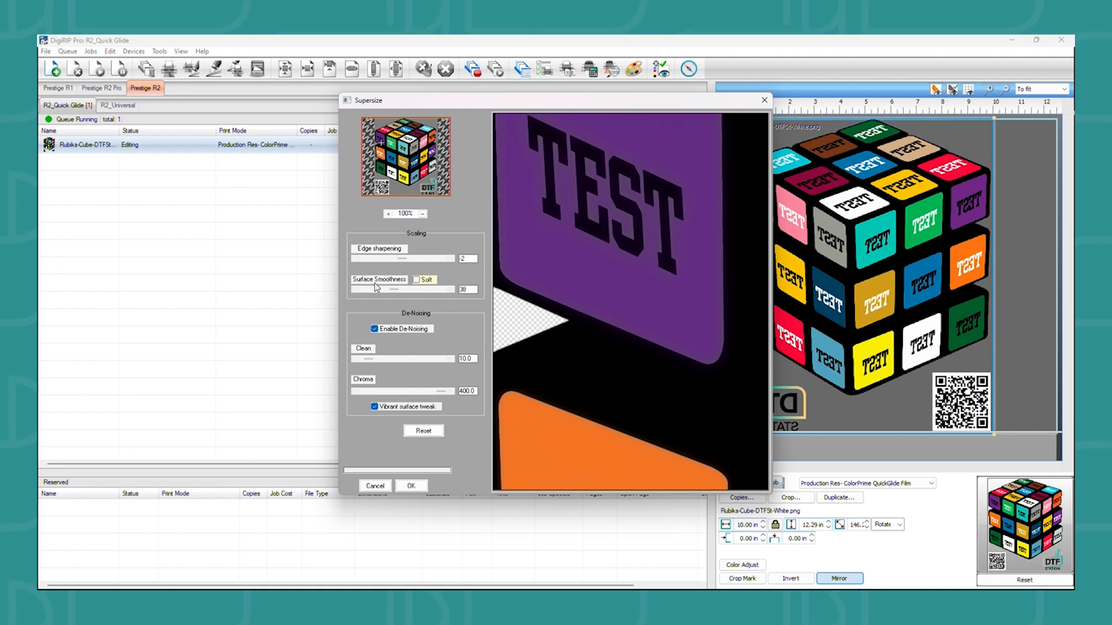
mouse_move(368, 383)
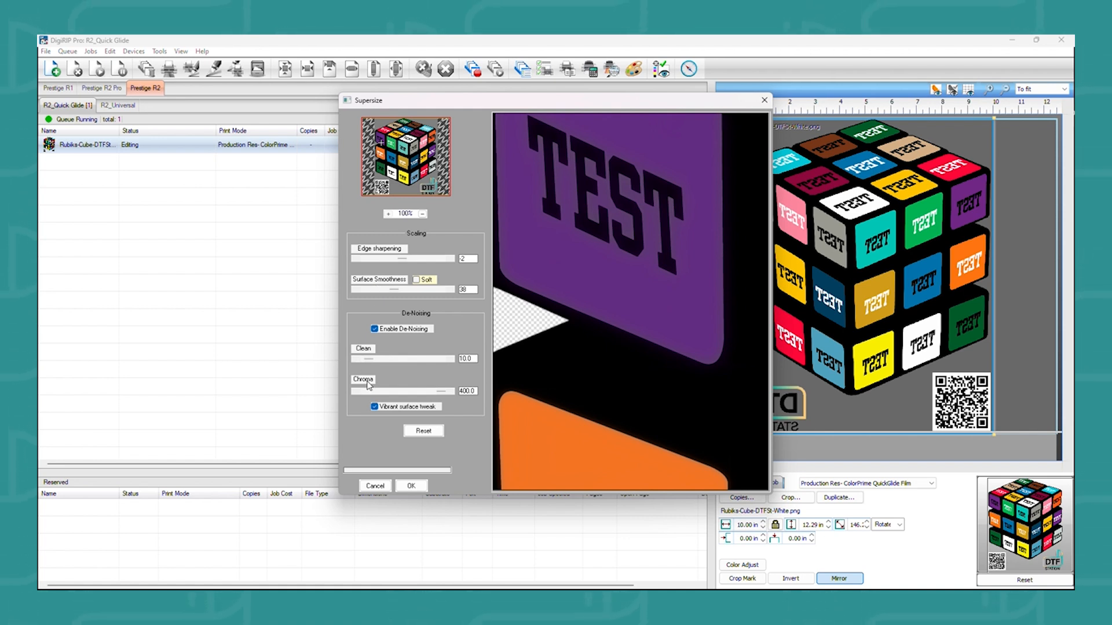
mouse_move(569, 292)
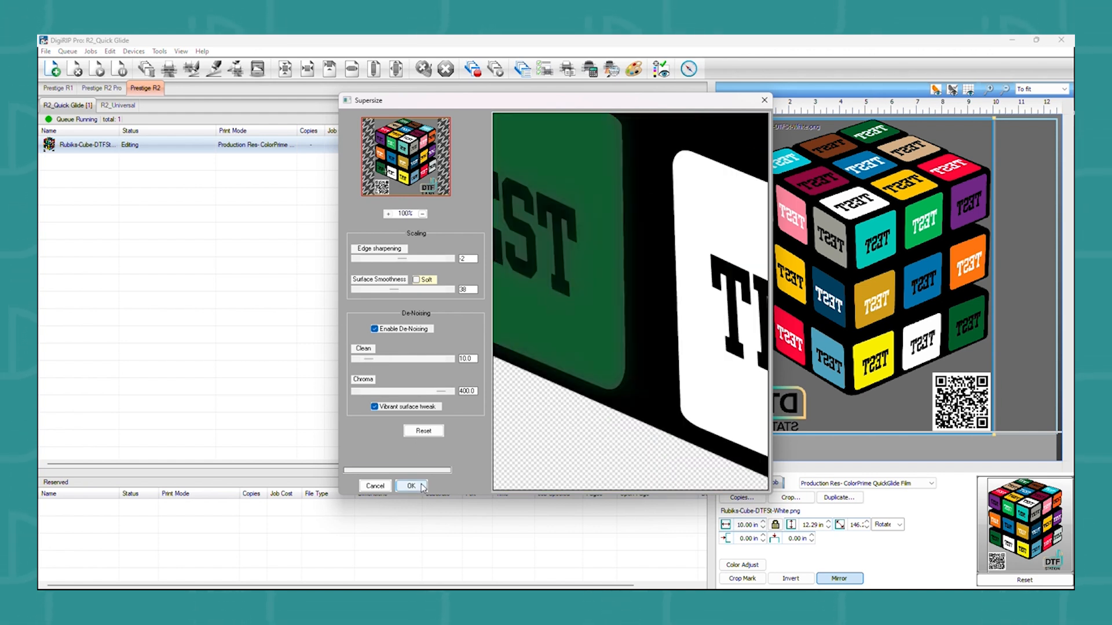
Confirm the Supersize settings so the cube job returns to the queue as pending.
click(409, 485)
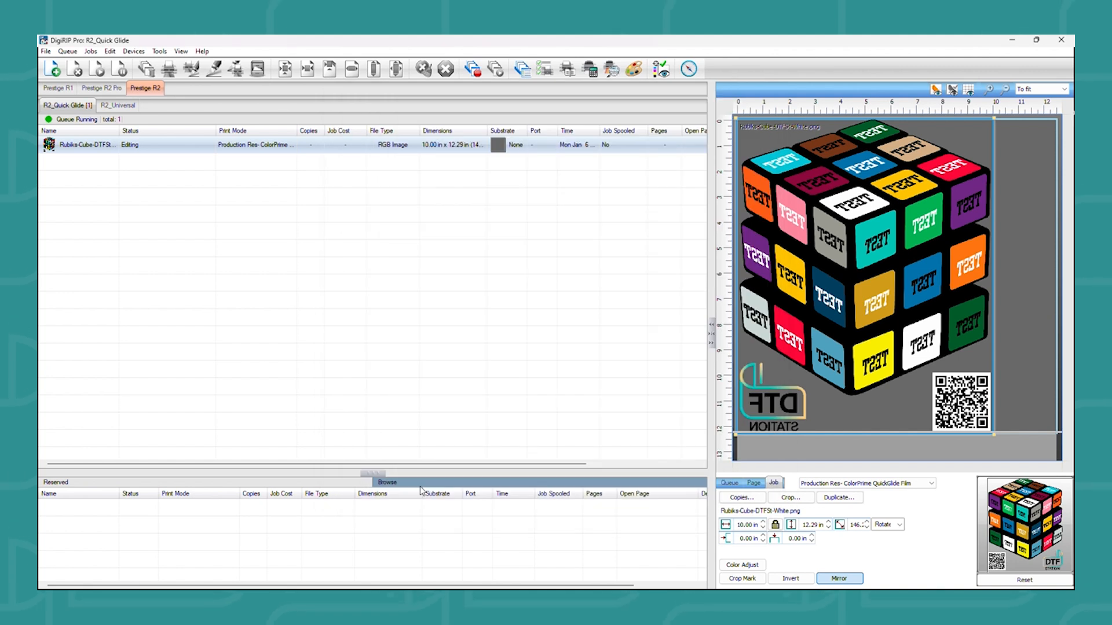
mouse_move(298, 383)
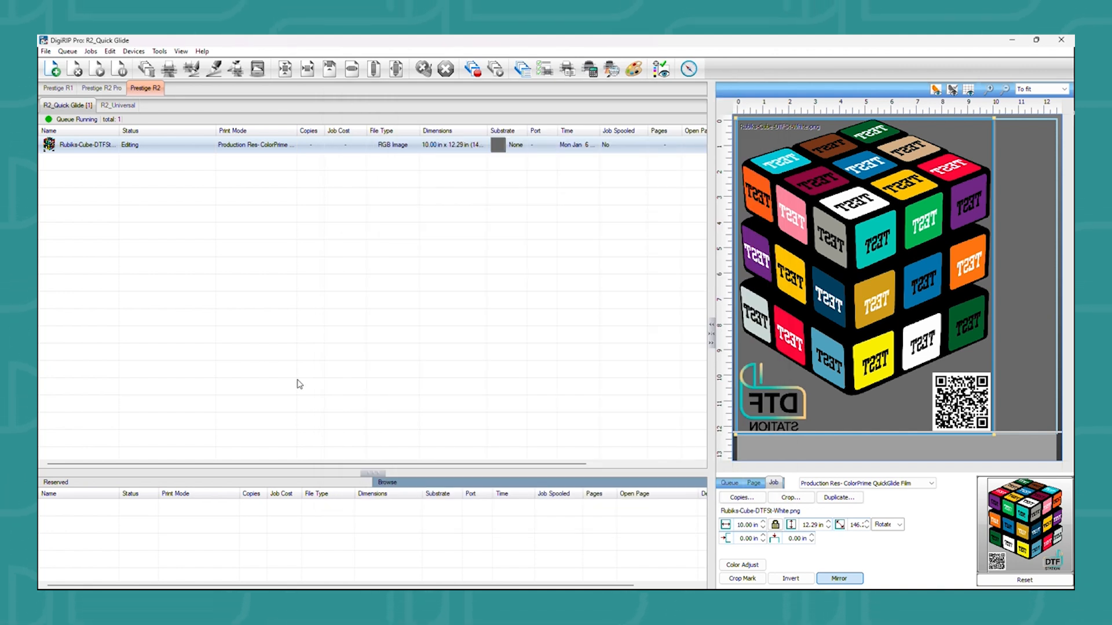
mouse_move(148, 147)
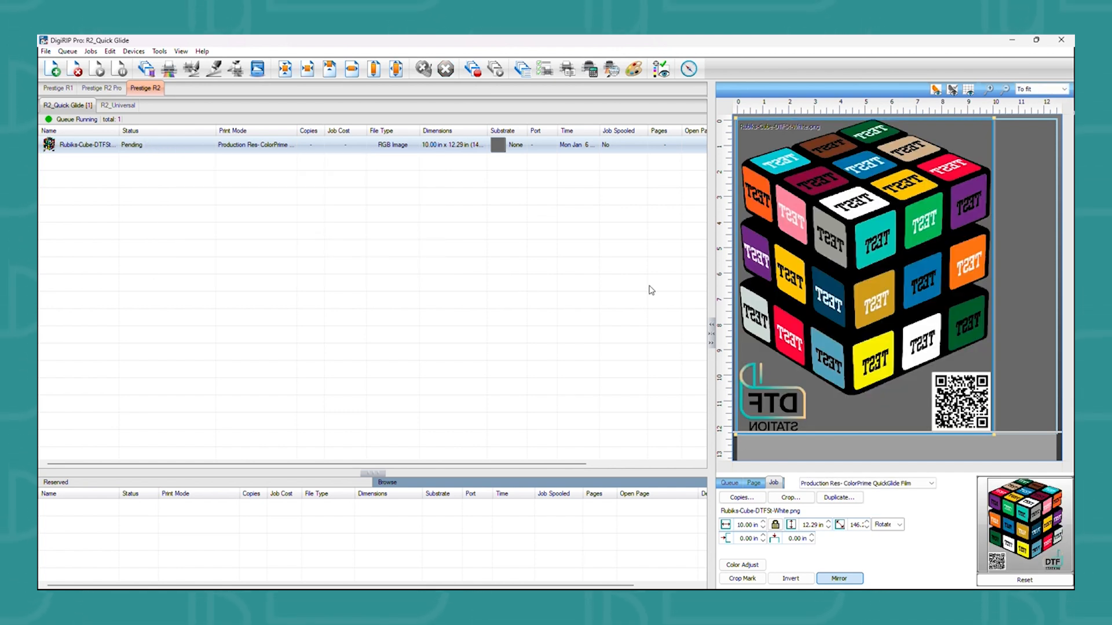
Check the cube image's resolution via Super Size Image, then resize the job to 5.00 × 6.14 in.
right_click(818, 275)
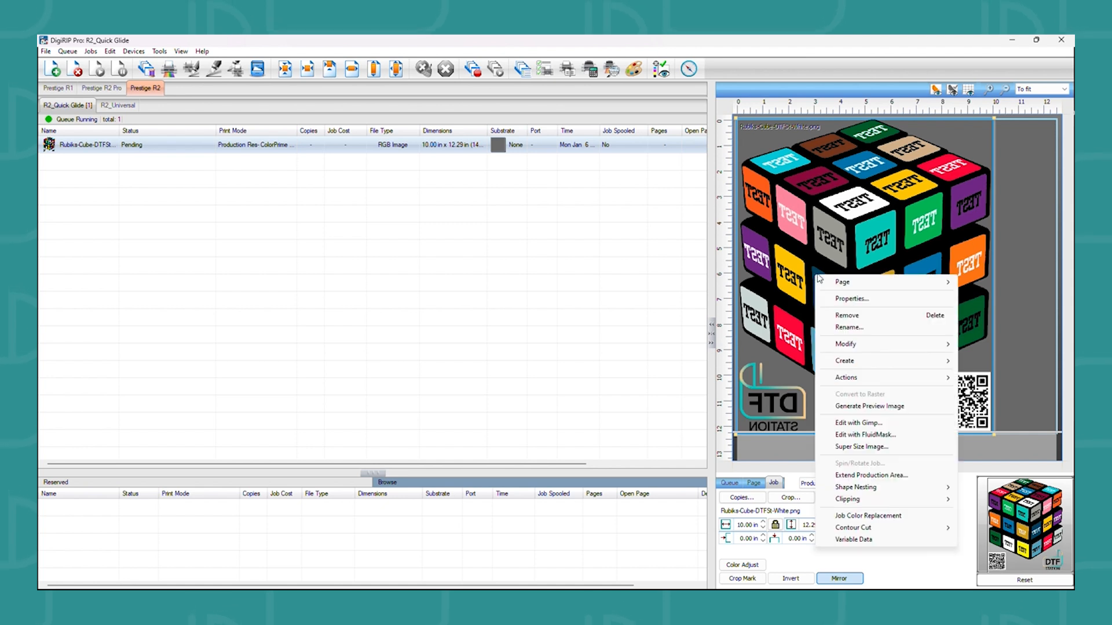
click(862, 447)
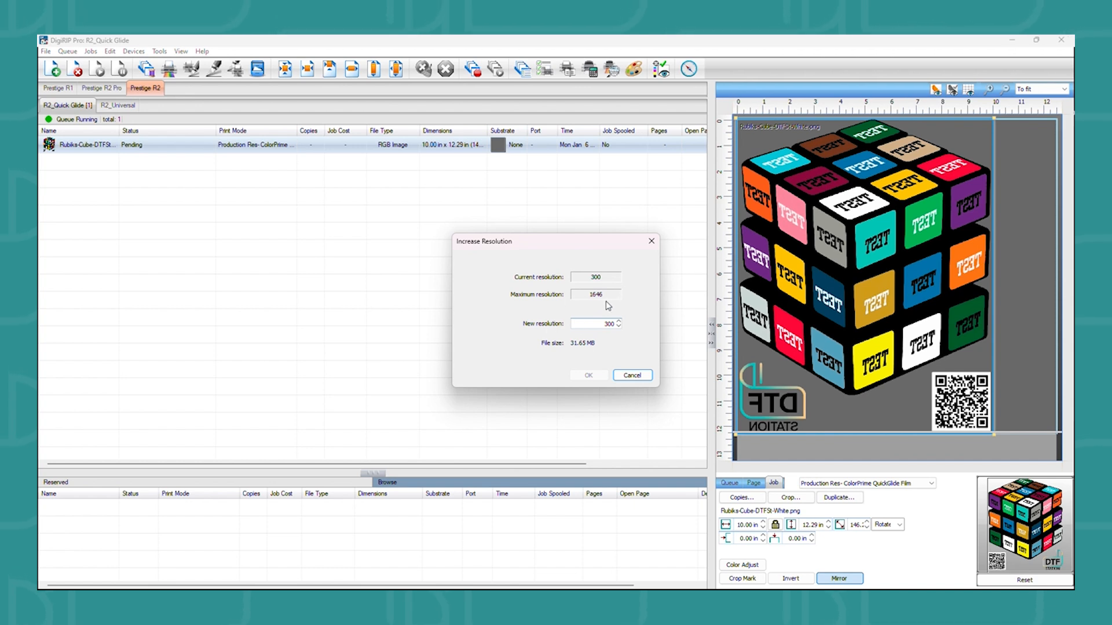
mouse_move(619, 294)
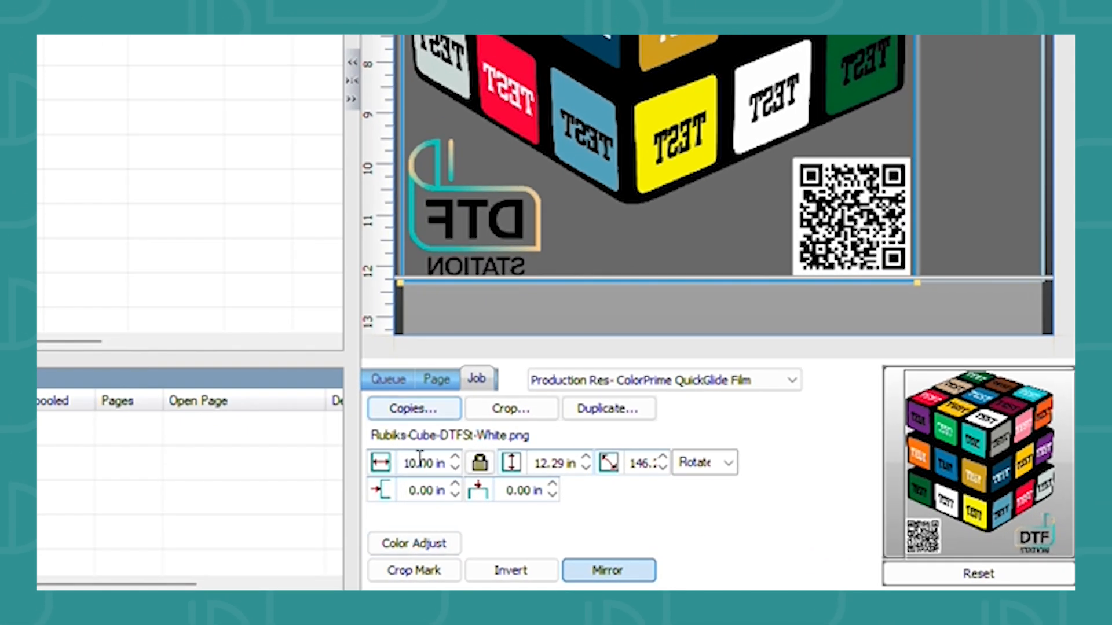
text(5)
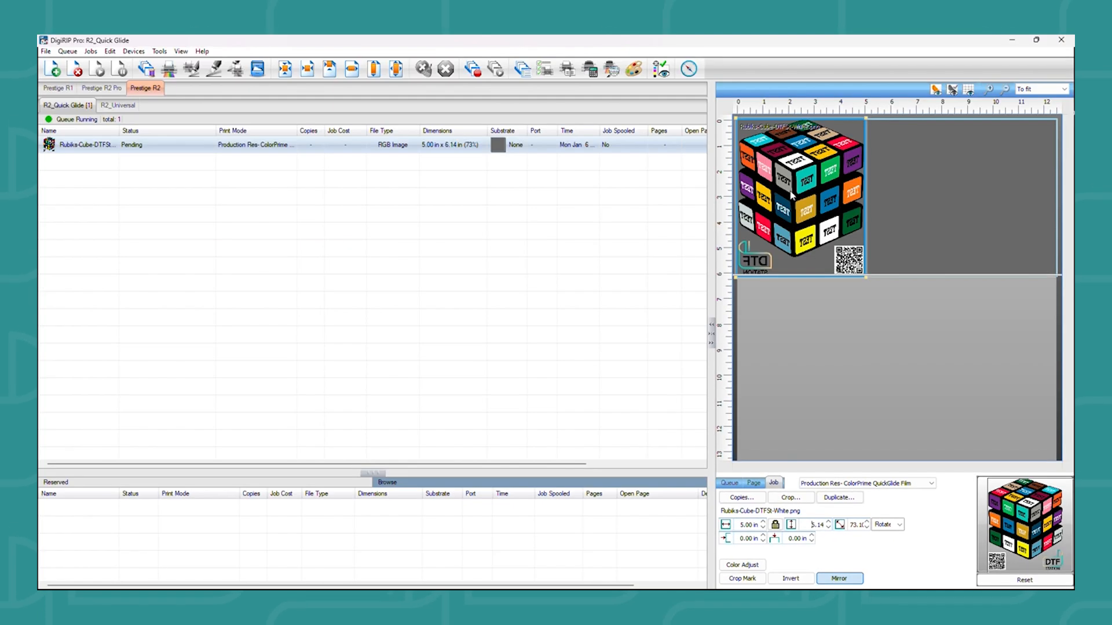
Open Super Size Image for the 5.00 × 6.14 in job and set new resolution to 720 (45.58 MB).
right_click(791, 196)
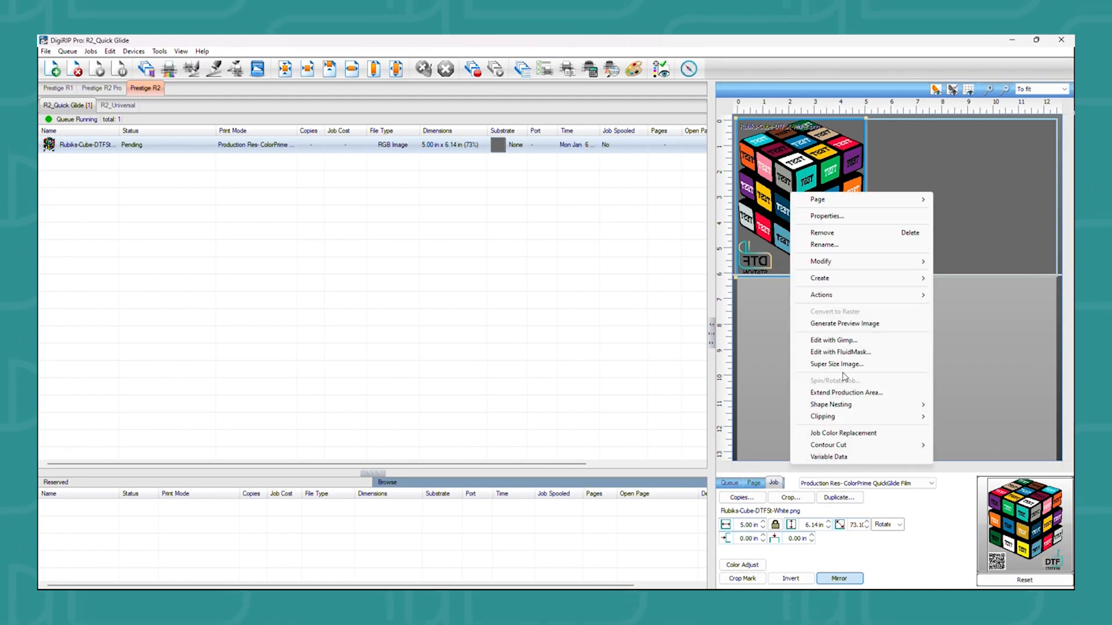
click(836, 364)
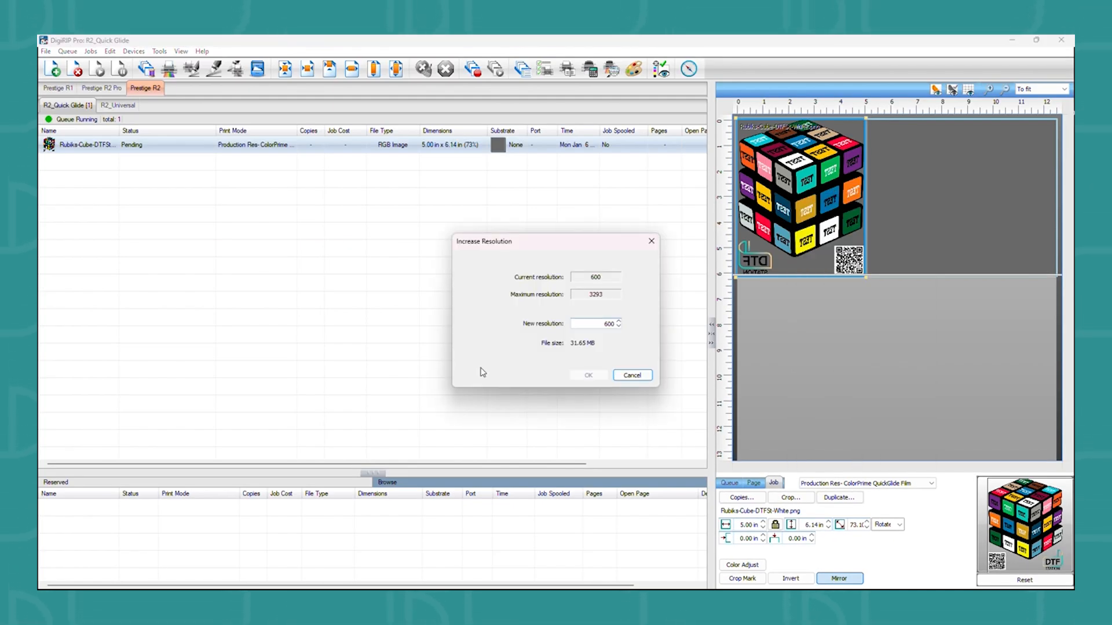
mouse_move(440, 363)
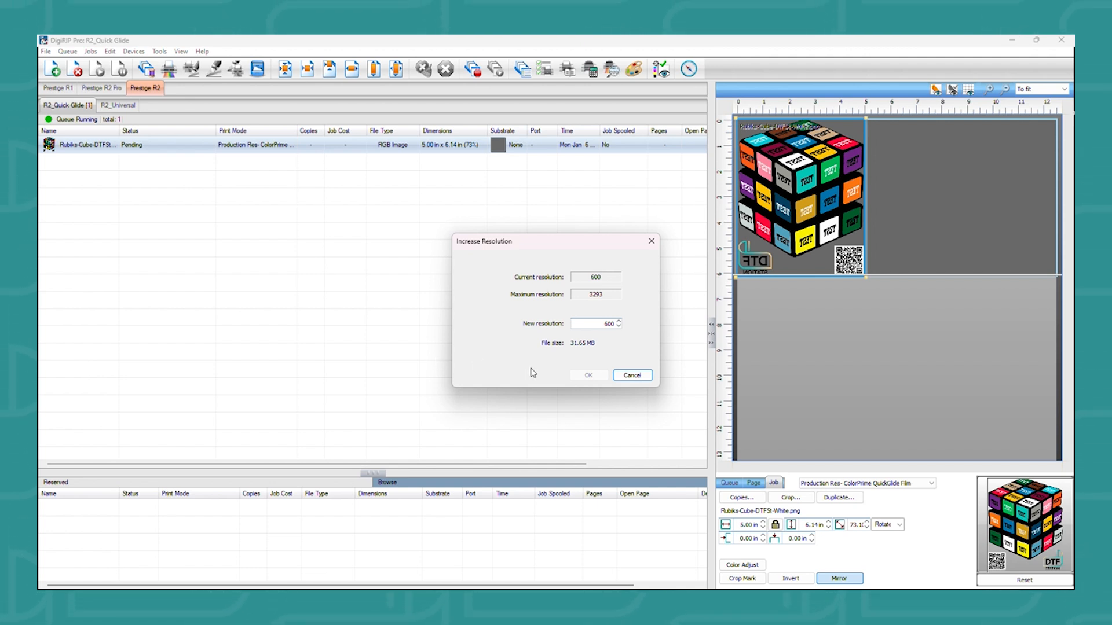
click(594, 325)
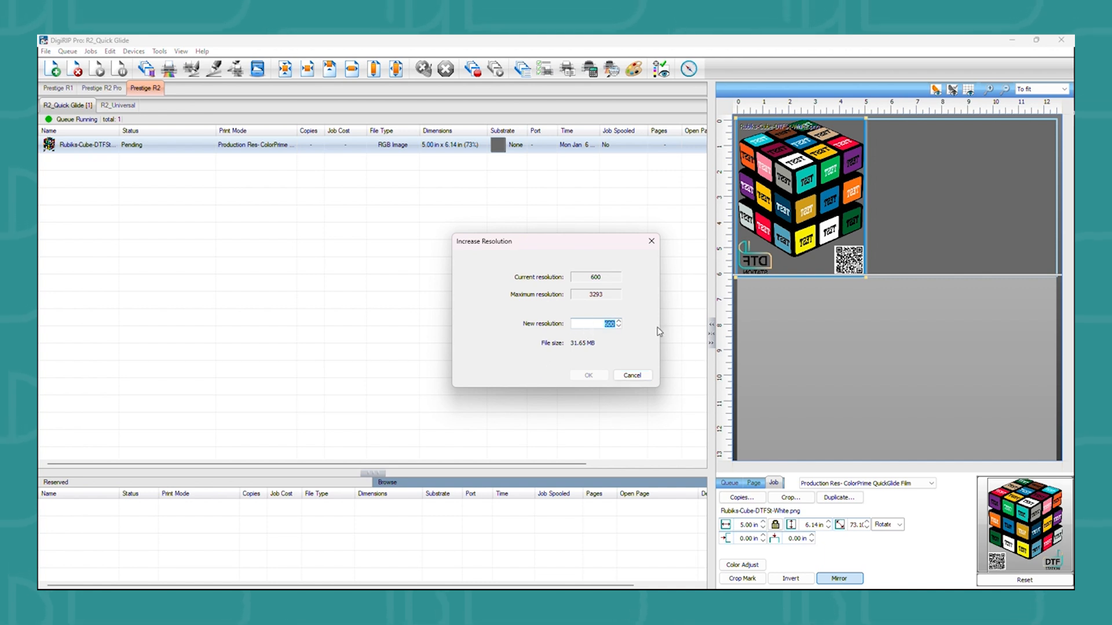
text(300)
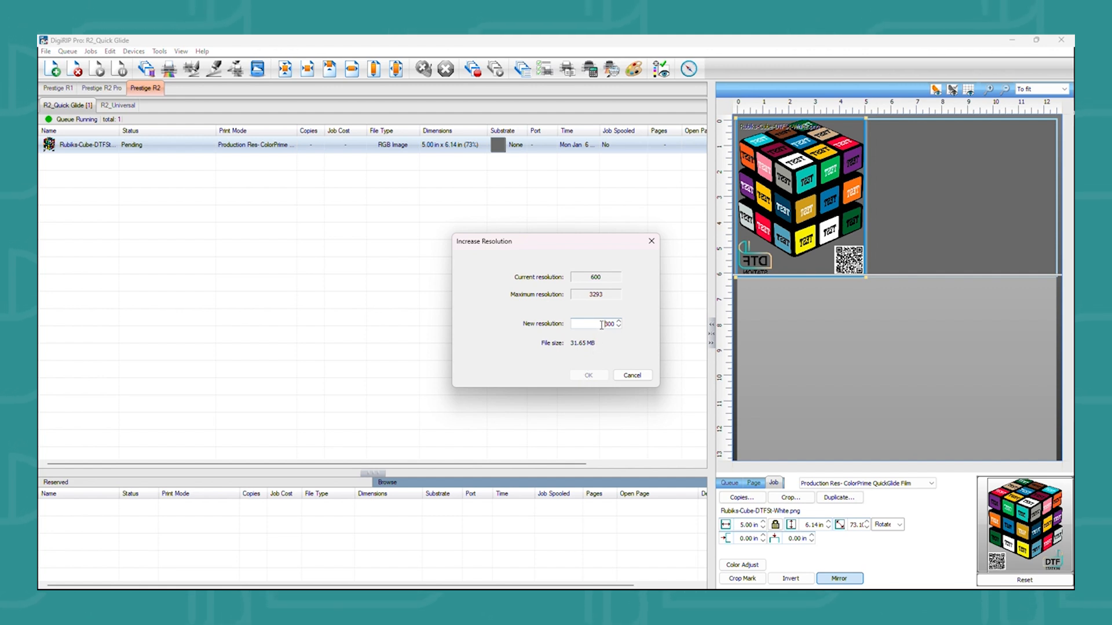
text(720)
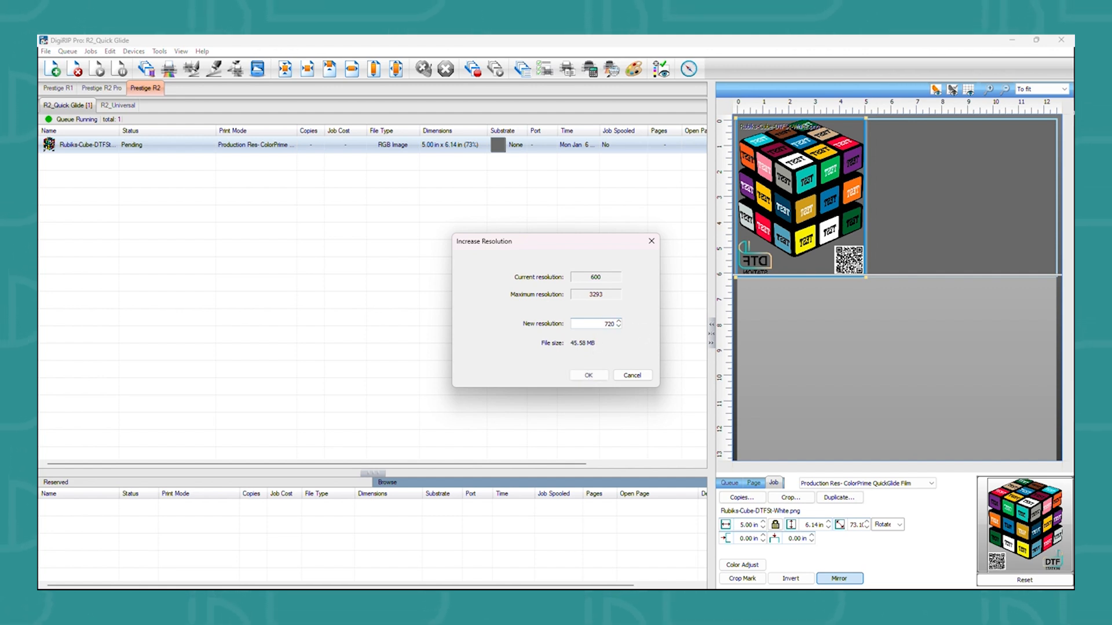